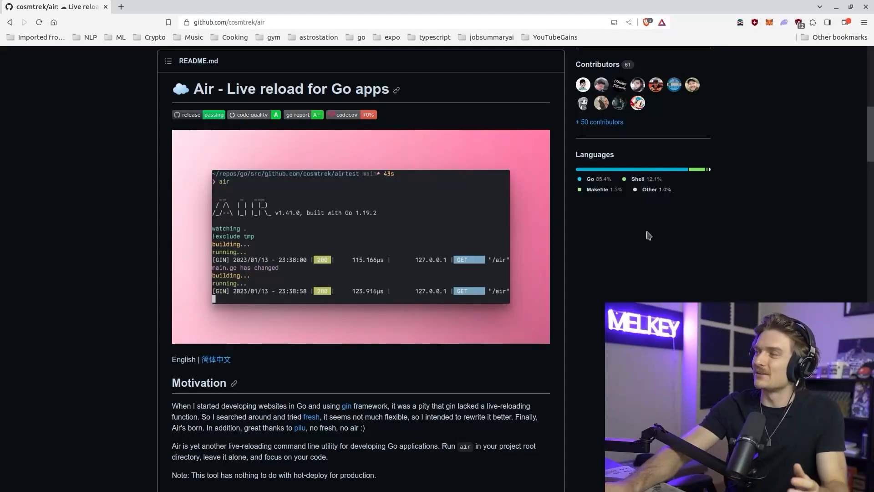
# - From goAir, confirm Go 1.20.6 with go version and install github.com/cosmtrek/air@latest
pyautogui.scroll(-3)
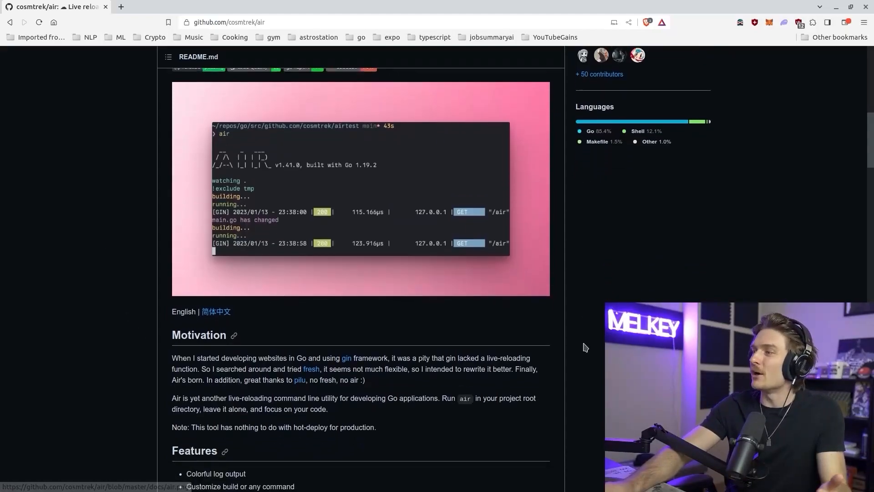
pyautogui.scroll(-3)
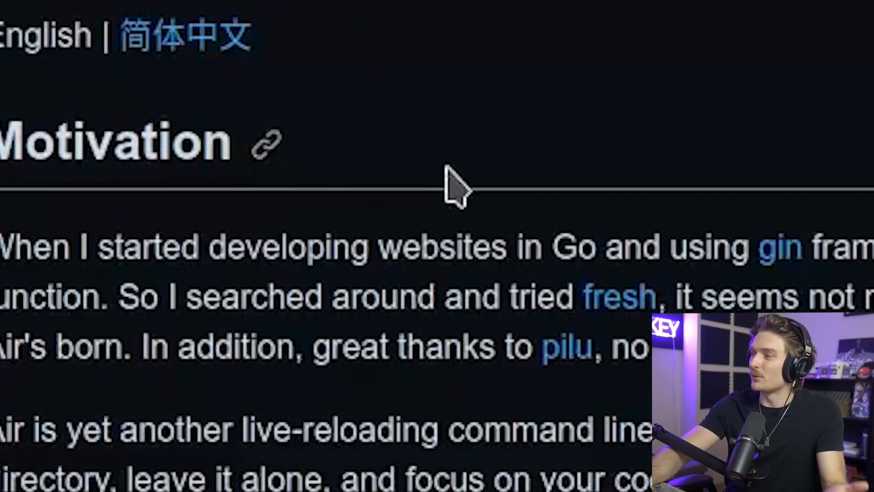
pyautogui.scroll(-3)
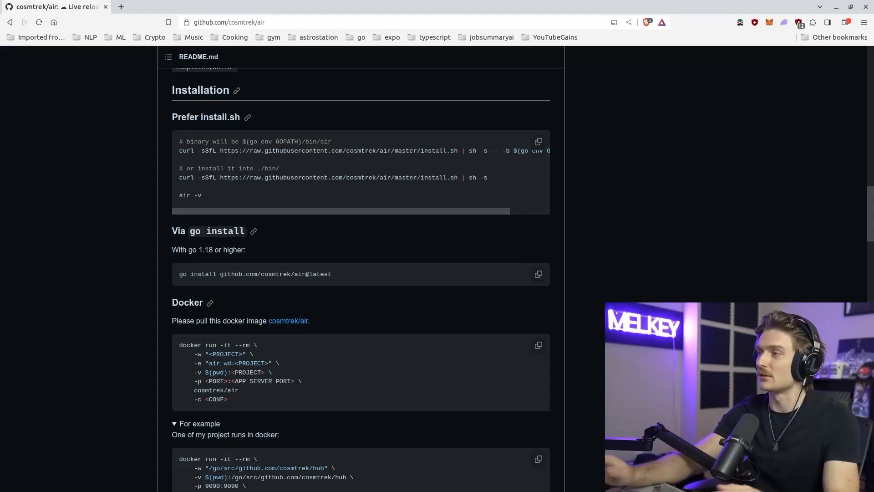
pyautogui.click(538, 273)
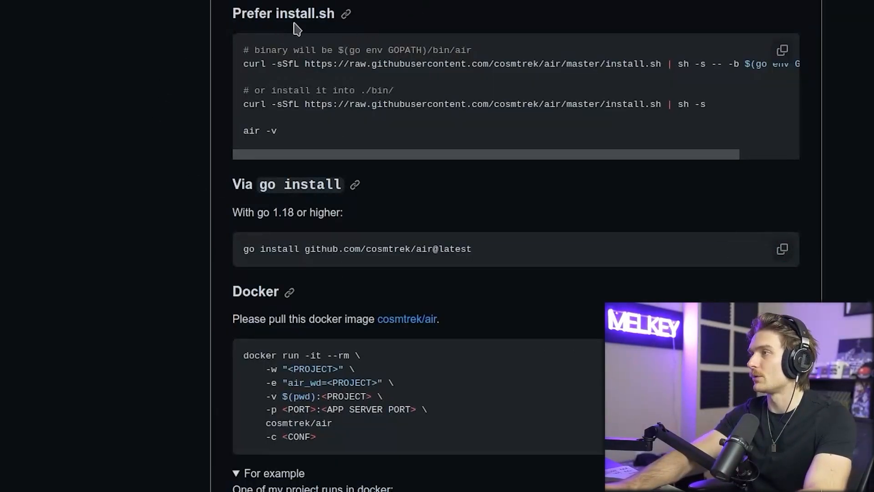
pyautogui.moveTo(301, 196)
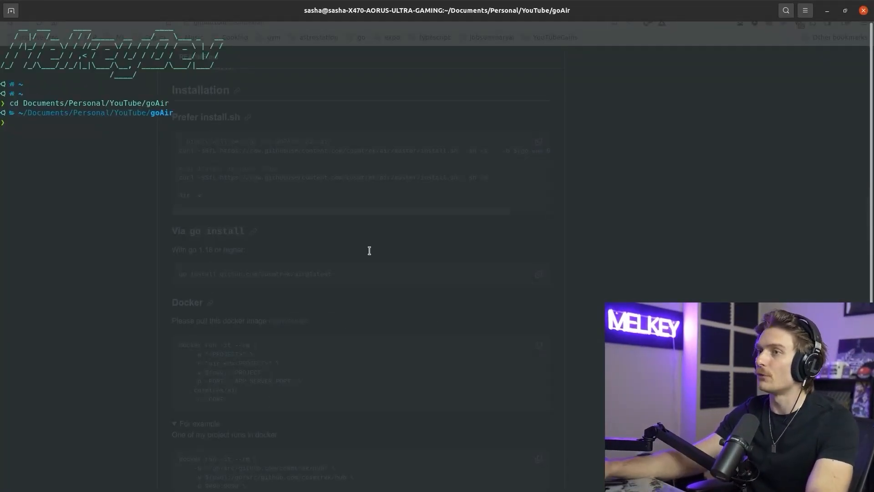
pyautogui.write('go version')
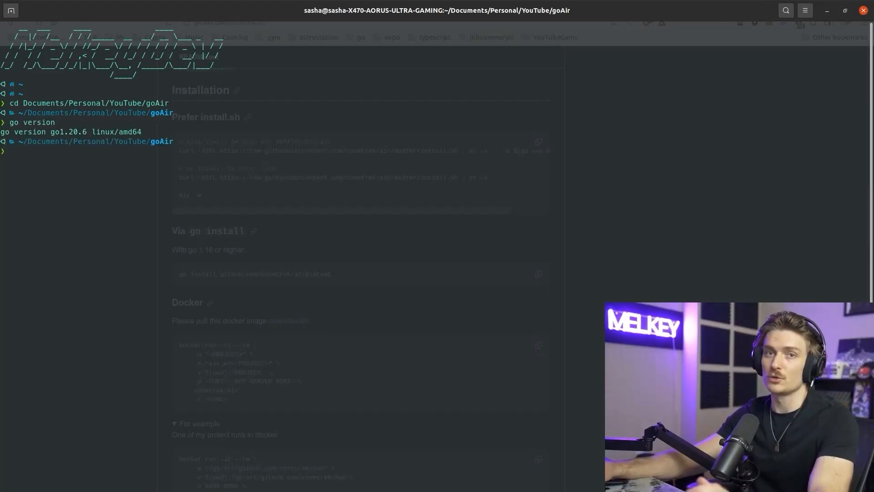
pyautogui.write('go install github.com/cosmtrek/air@latest')
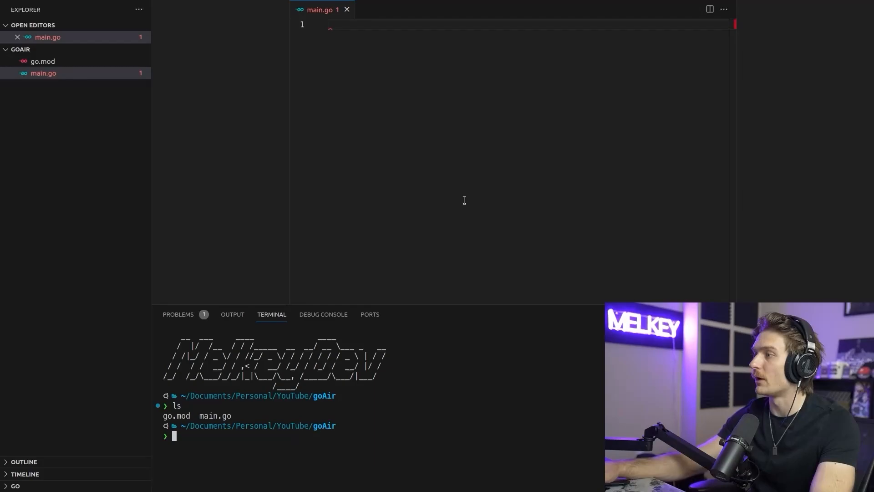
# - Write package main and a main function with a Logger-wrapped chi router serving welcome on :3000
pyautogui.write('package')
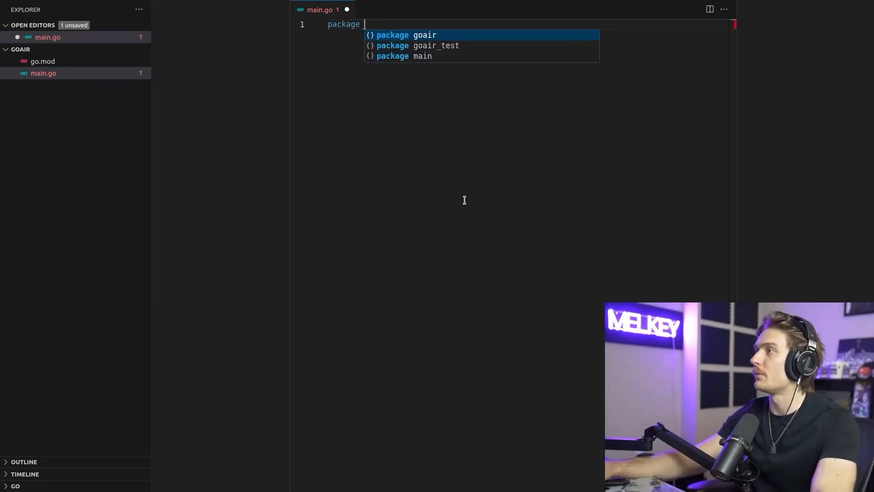
pyautogui.write('main')
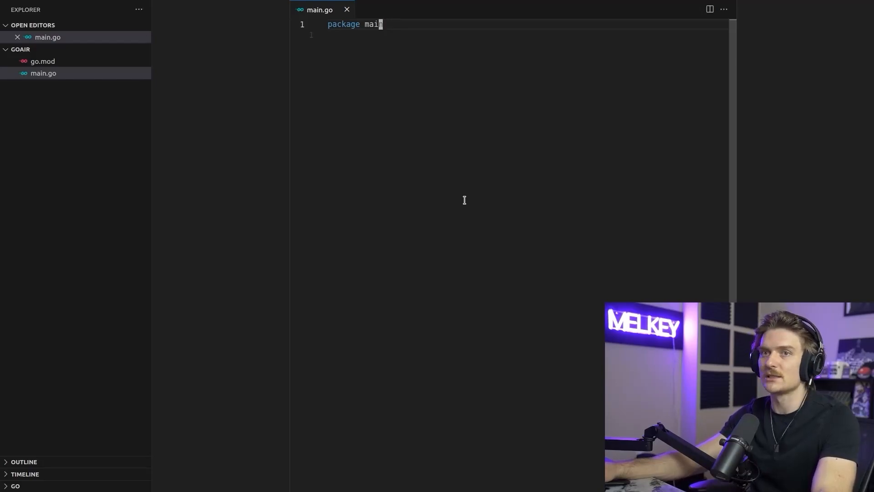
pyautogui.write('n')
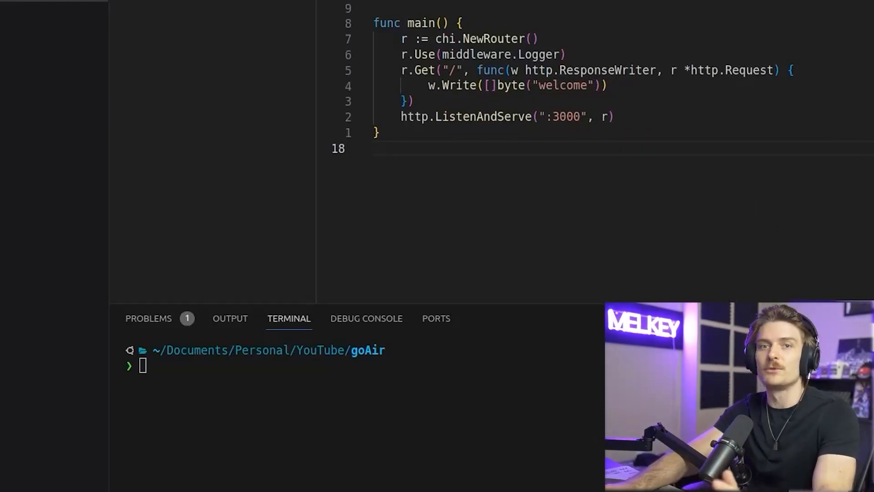
# - Run go run main.go, check welcome at localhost:3000, and add a healthCheckHandler stub
pyautogui.write('g')
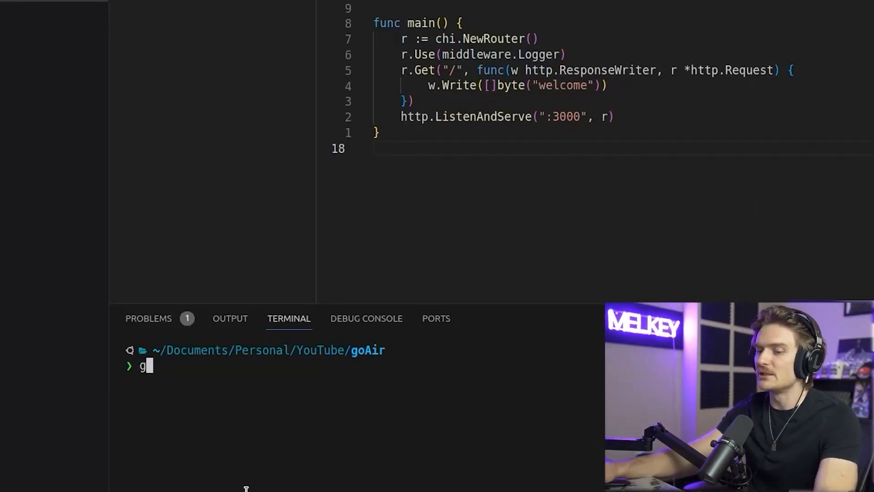
pyautogui.write('o run main.go')
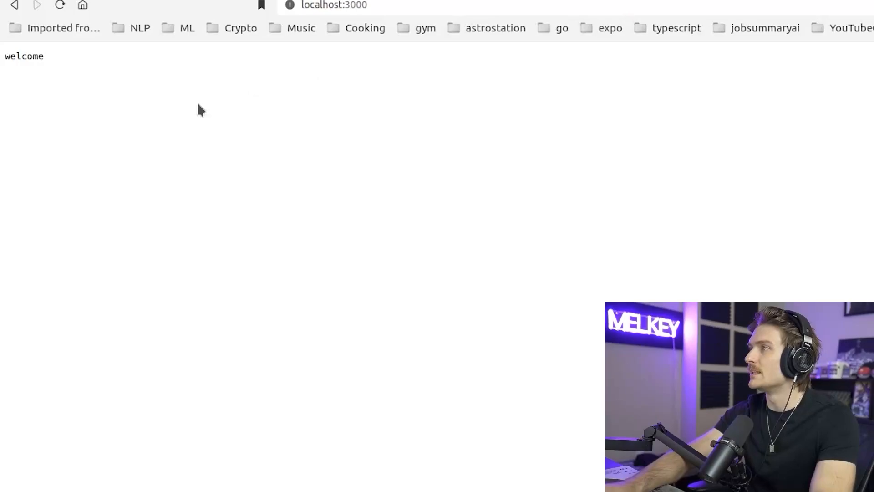
pyautogui.doubleClick(23, 56)
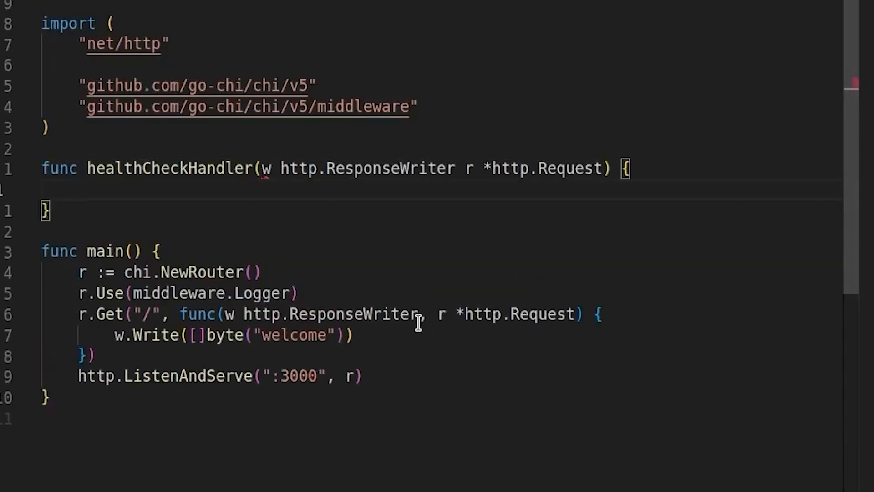
# - Create a responseBody map[string]string with a "healthy" message in healthCheckHandler
pyautogui.write('response')
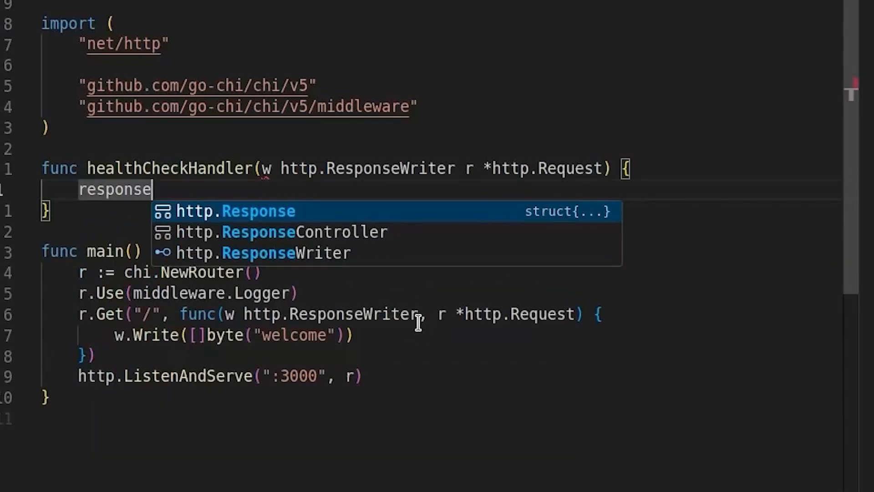
pyautogui.write('Body := map[]')
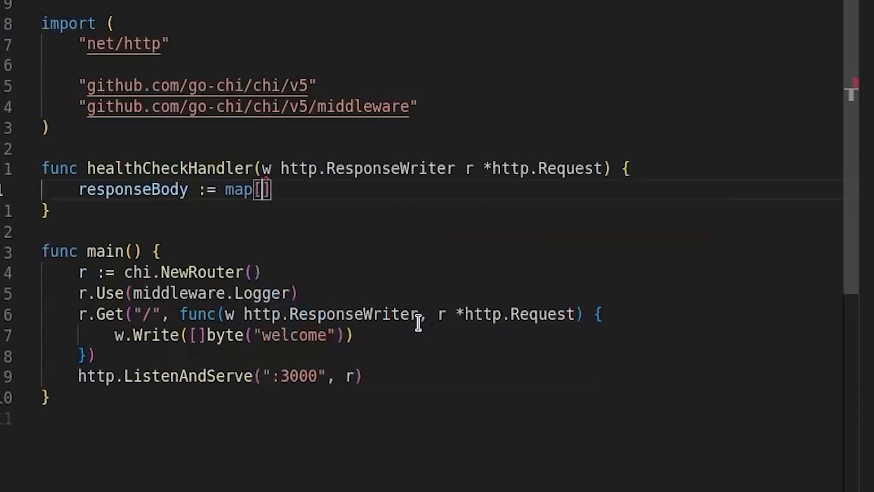
pyautogui.write('string')
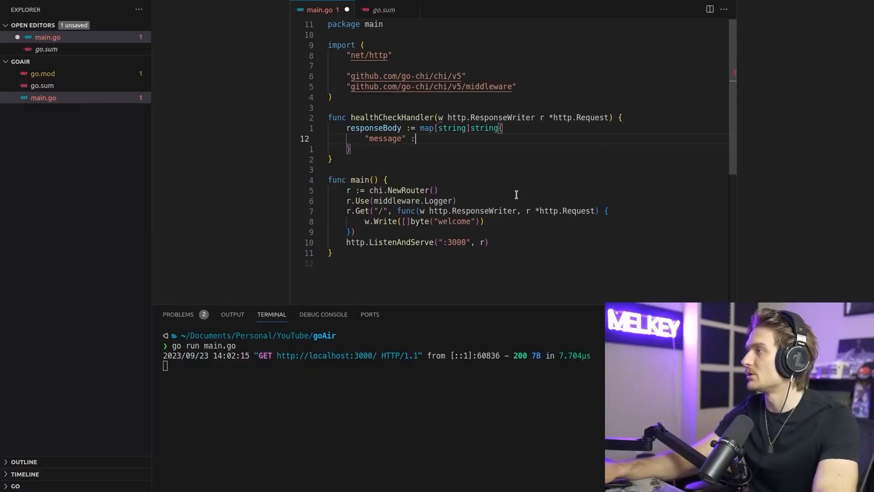
pyautogui.write('"healthy "')
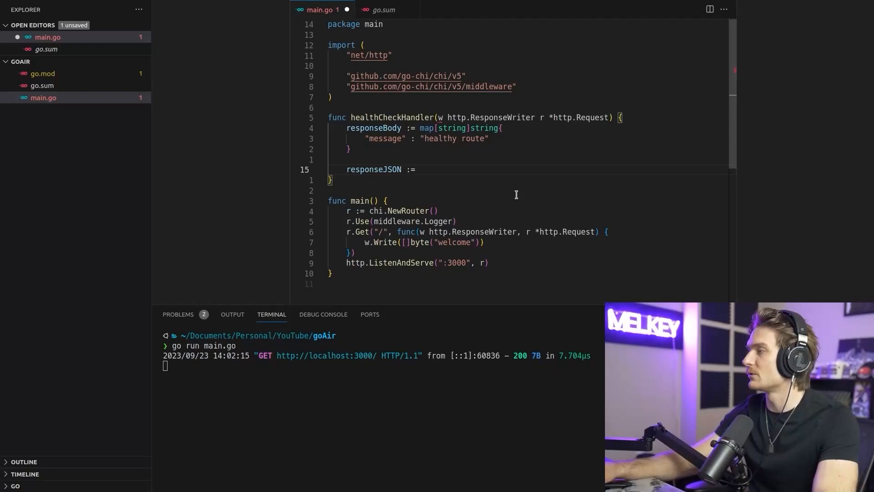
# - Marshal responseBody to JSON, return StatusInternalServerError on failure, and write it with StatusOK
pyautogui.write('json.M')
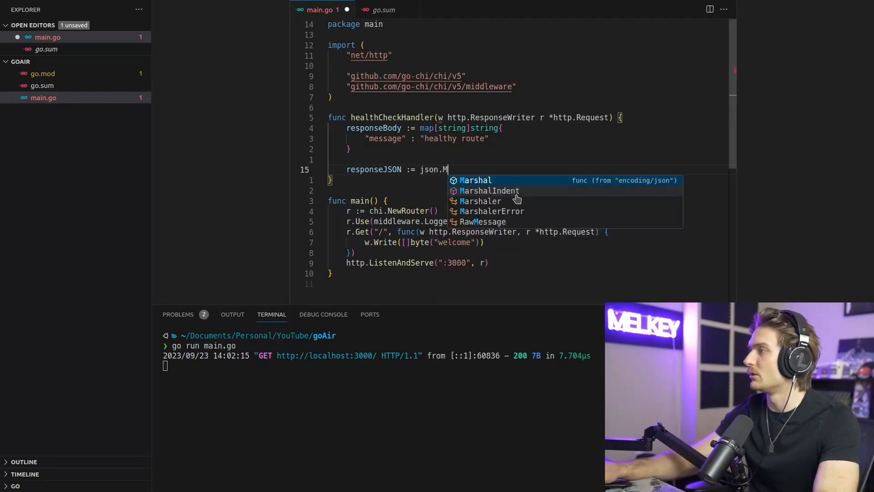
pyautogui.click(475, 180)
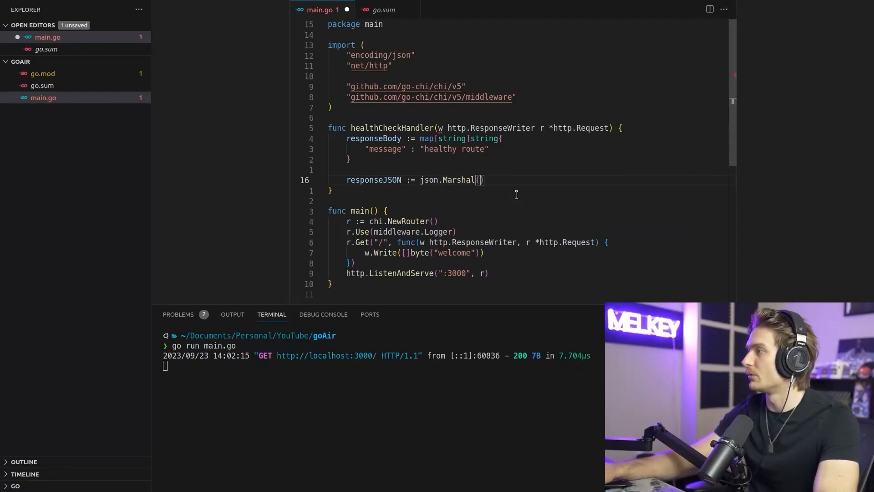
pyautogui.write('responseBody')
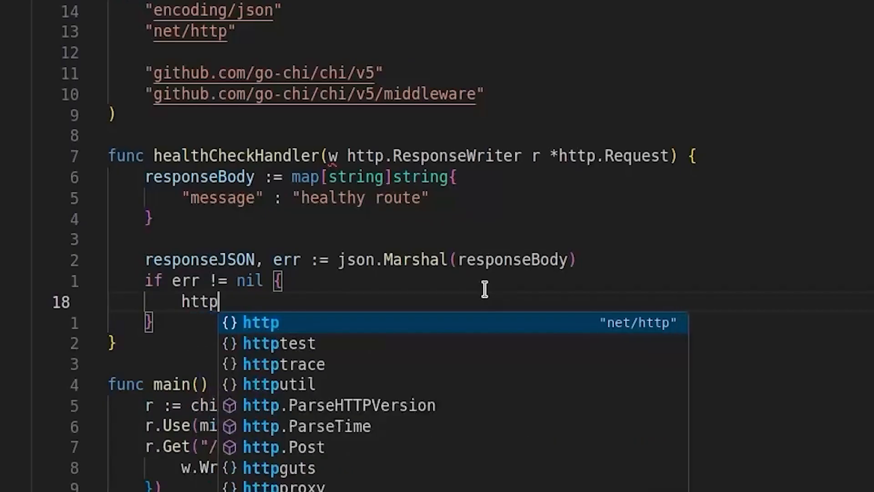
pyautogui.write('.Error(w, "internal server error", http')
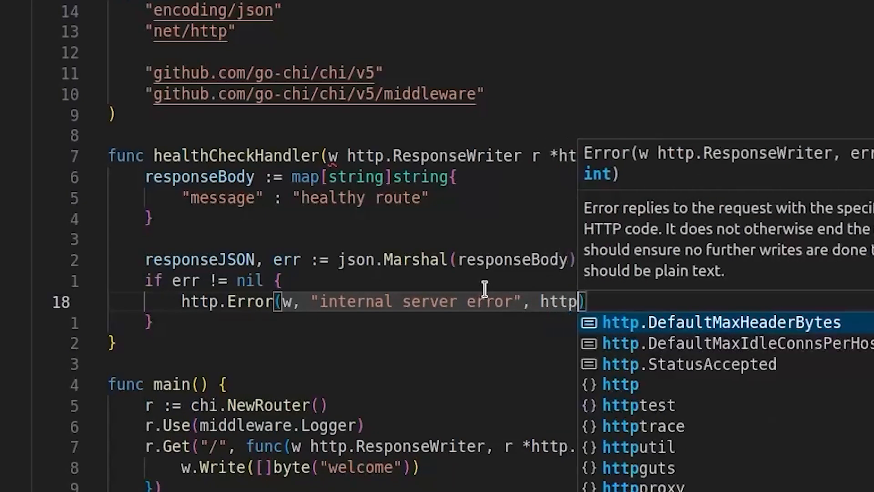
pyautogui.write('StatusInternalServerError')
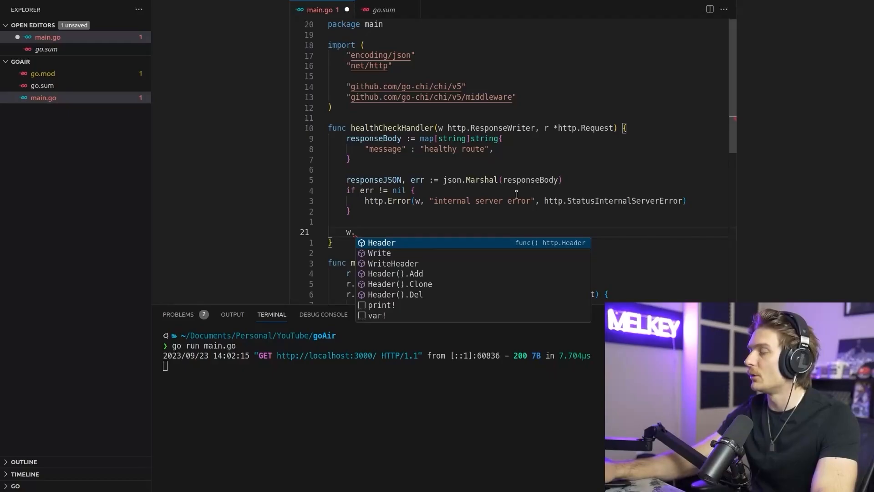
pyautogui.write('WriteHeader(http')
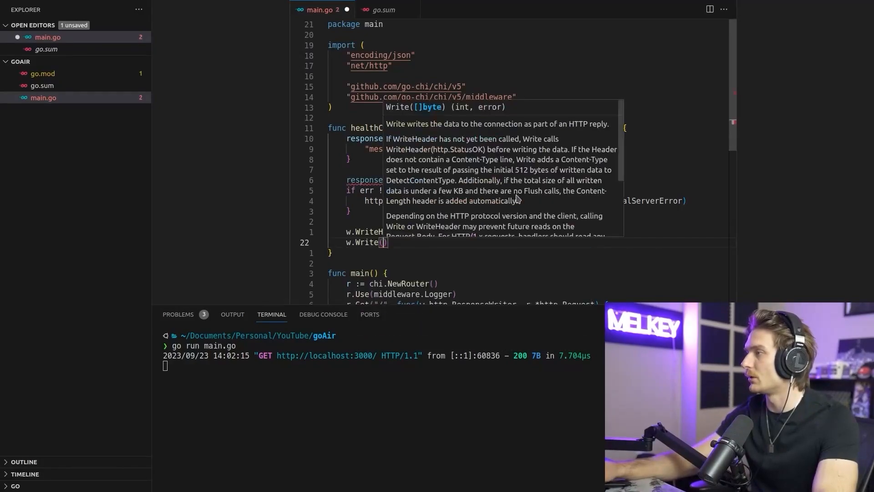
pyautogui.write('responseJSON')
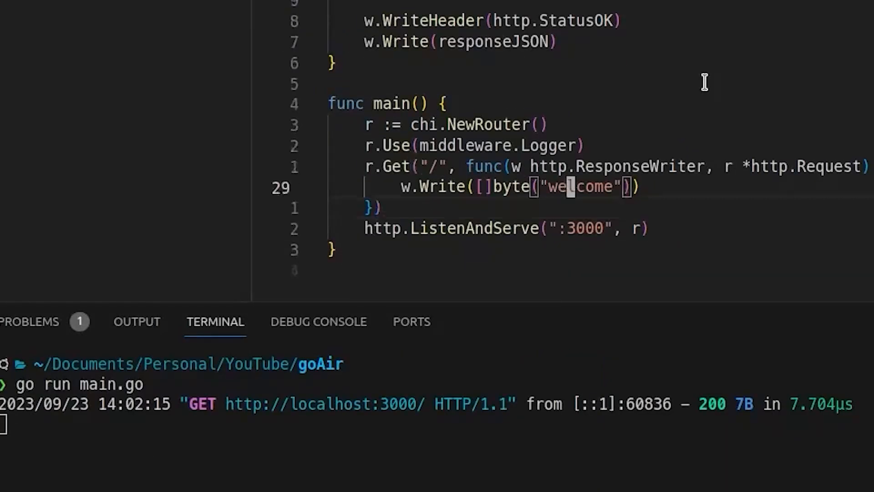
# - Add r.Get("/test", healthCheckHandler) in main, save main.go, and stop the old server
pyautogui.write('r.Get("/test",')
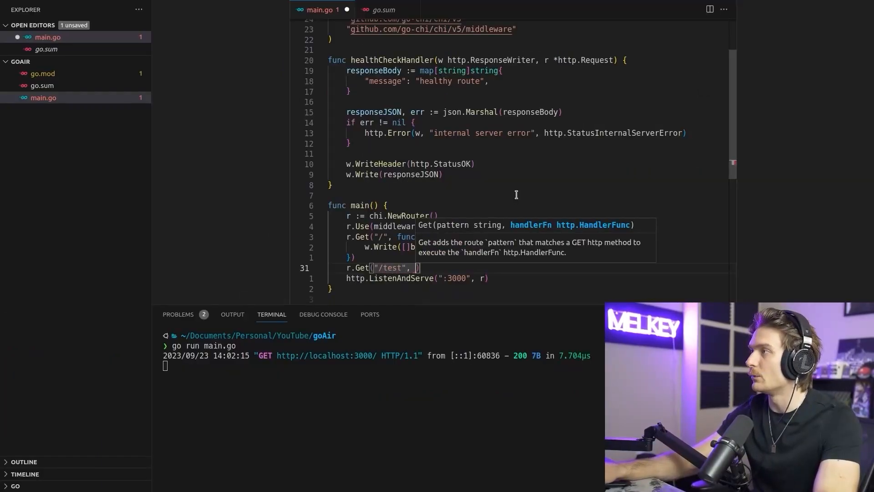
pyautogui.write('healthCheckHandler')
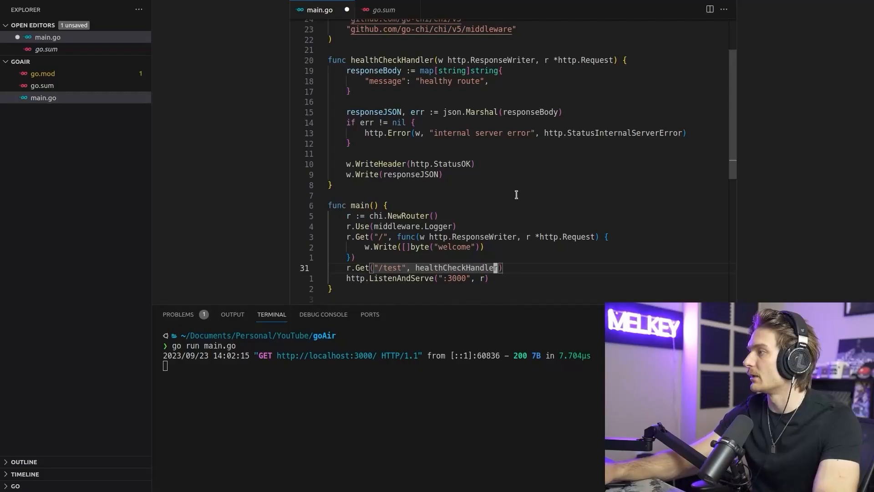
pyautogui.press('ctrl+s')
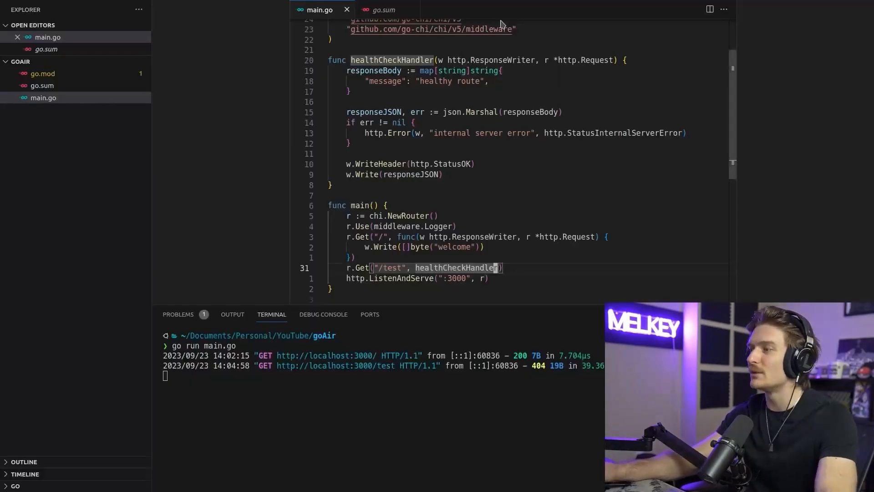
pyautogui.press('ctrl+c')
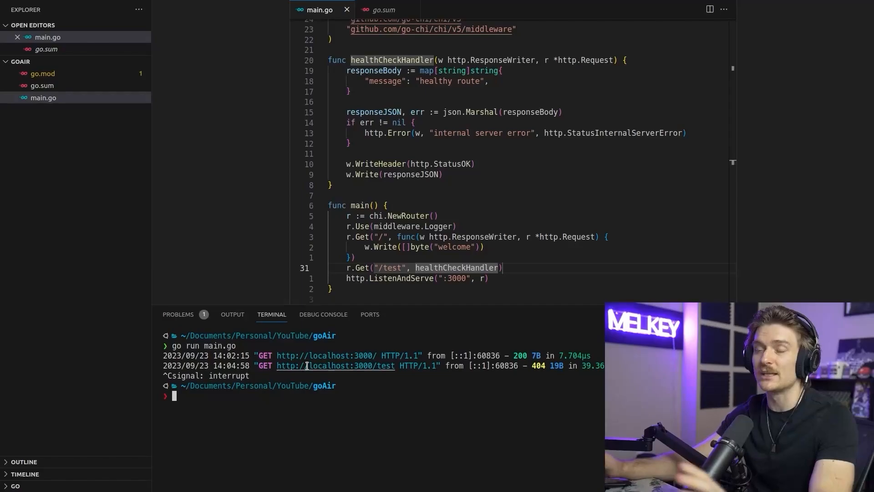
# - Rerun go run main.go so /test returns 200 with the JSON response
pyautogui.write('go run main.go')
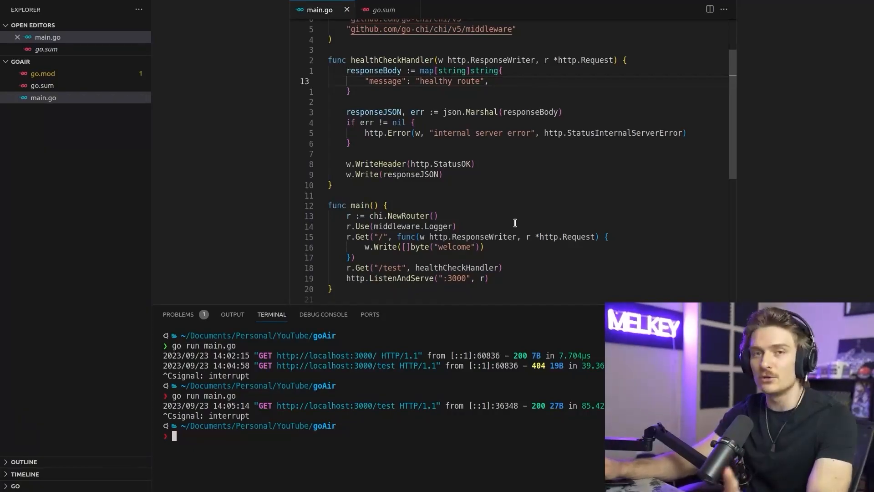
# - Start the server with air and change the message to "you are seeing this in real"
pyautogui.write('air')
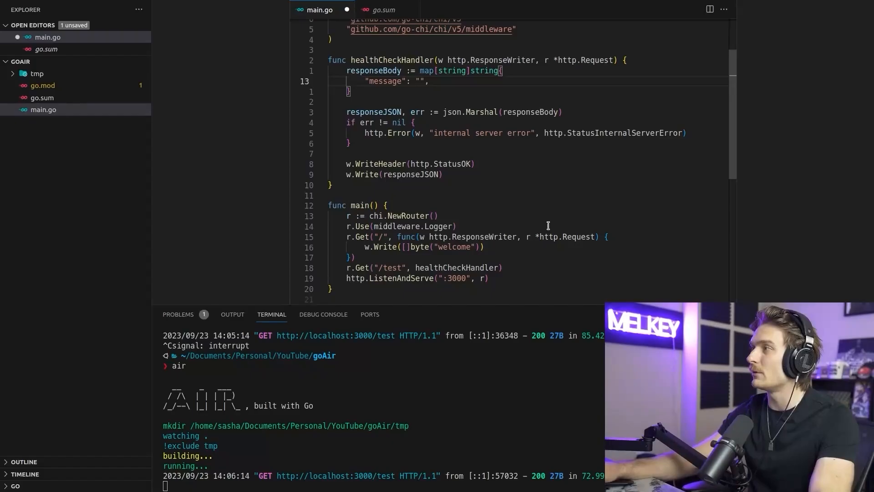
pyautogui.write('you are see')
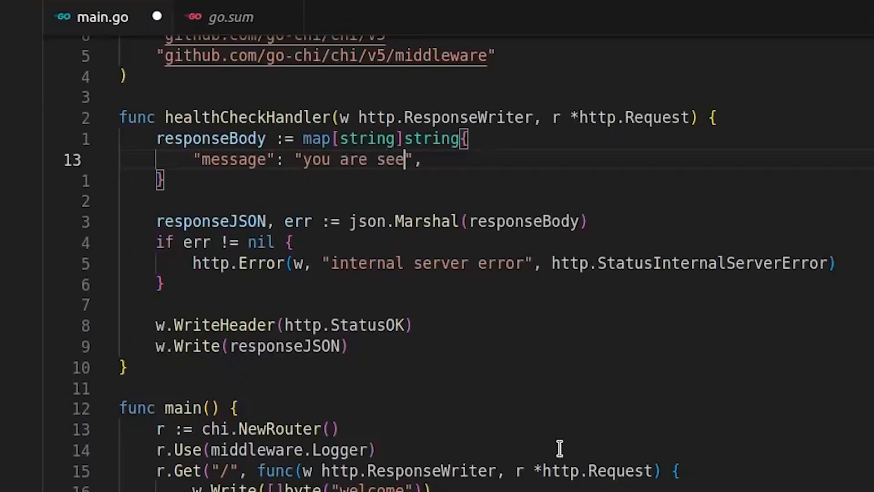
pyautogui.write('ing this in real')
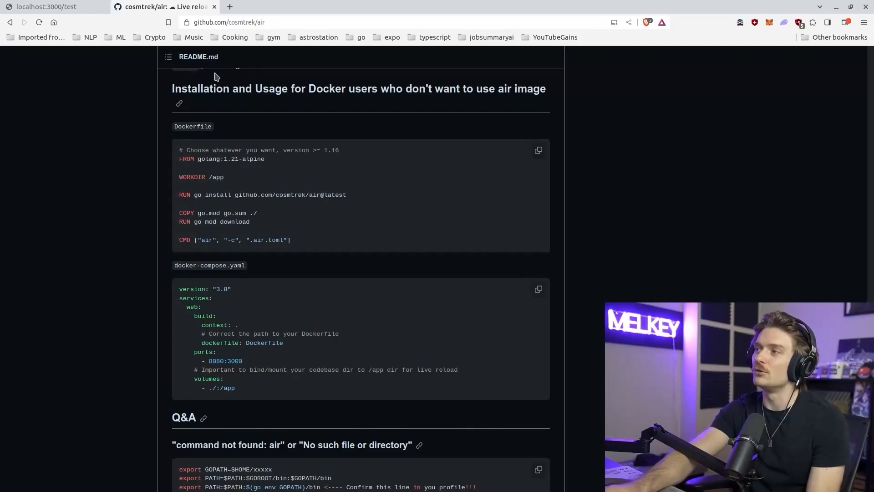
pyautogui.moveTo(152, 150)
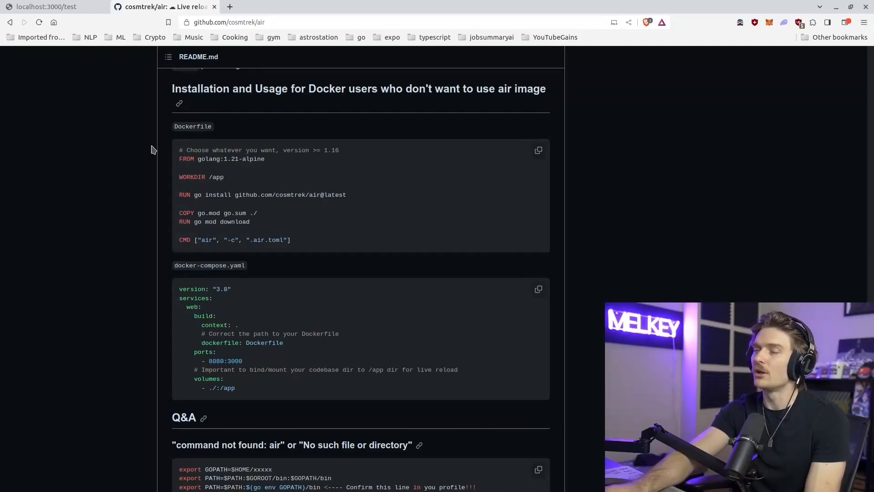
pyautogui.moveTo(8, 246)
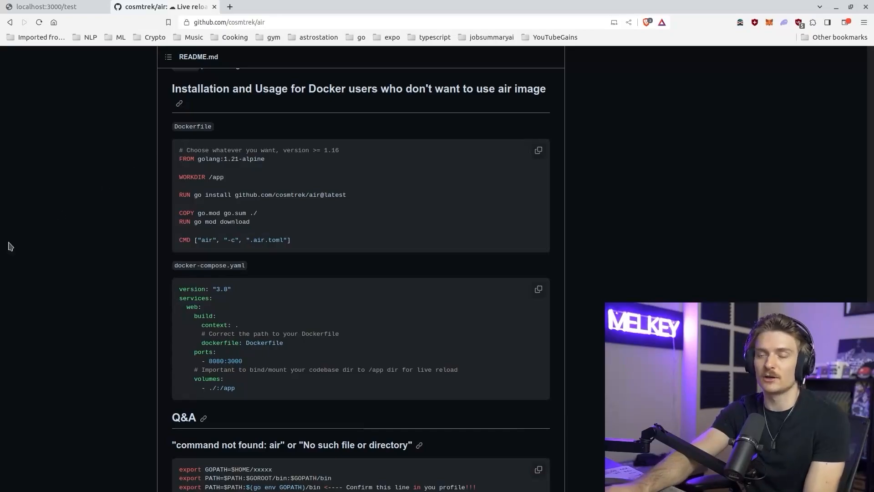